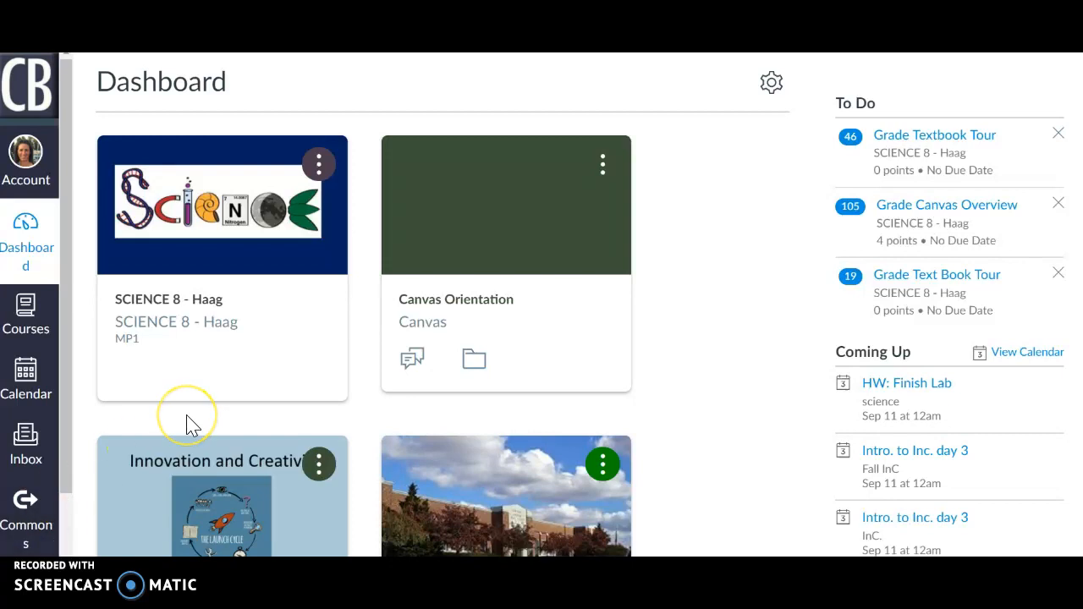
pyautogui.moveTo(197, 394)
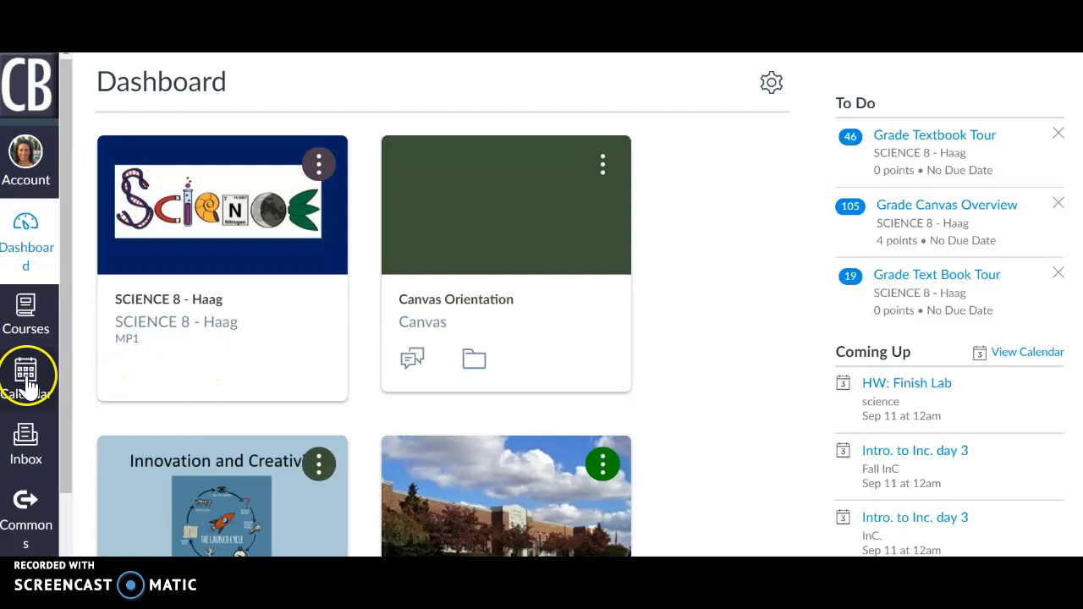
# Open the 'scientific method day 2' page via its September 12 calendar event.
pyautogui.click(27, 369)
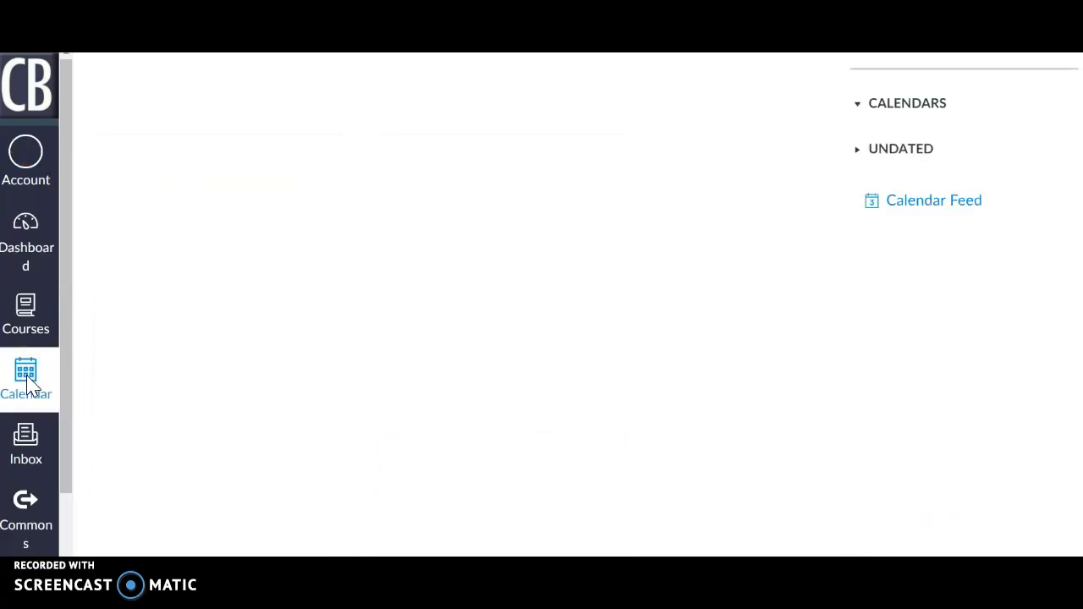
pyautogui.click(27, 374)
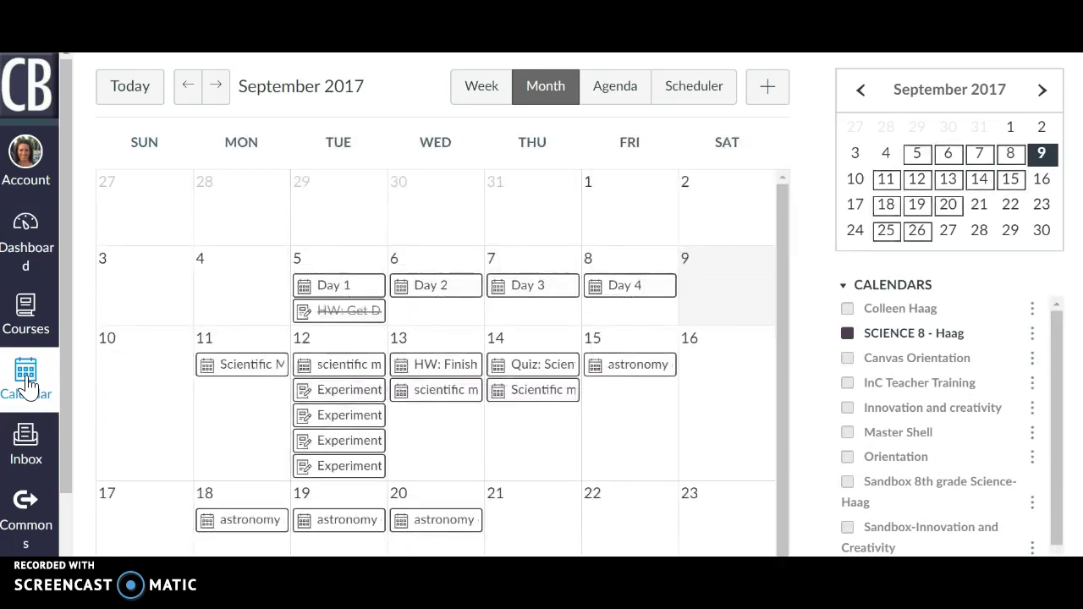
pyautogui.moveTo(169, 380)
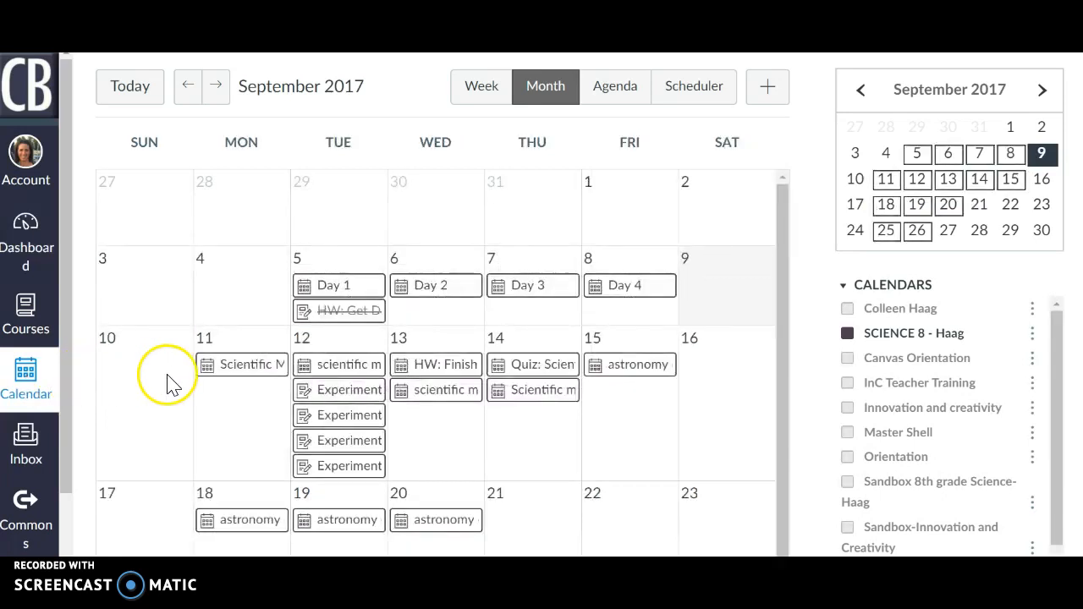
pyautogui.moveTo(343, 365)
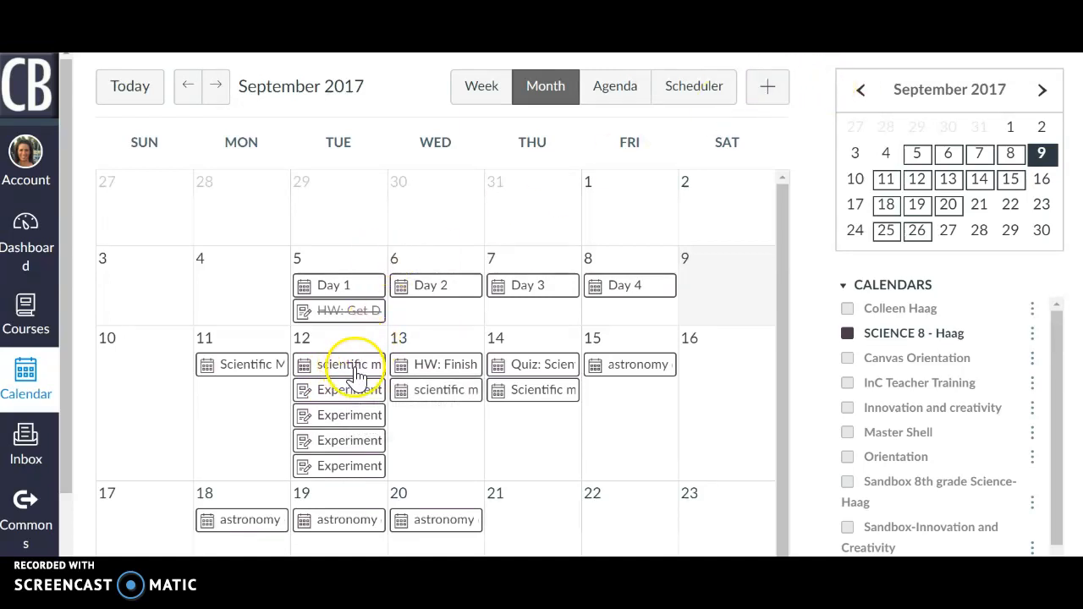
pyautogui.click(349, 365)
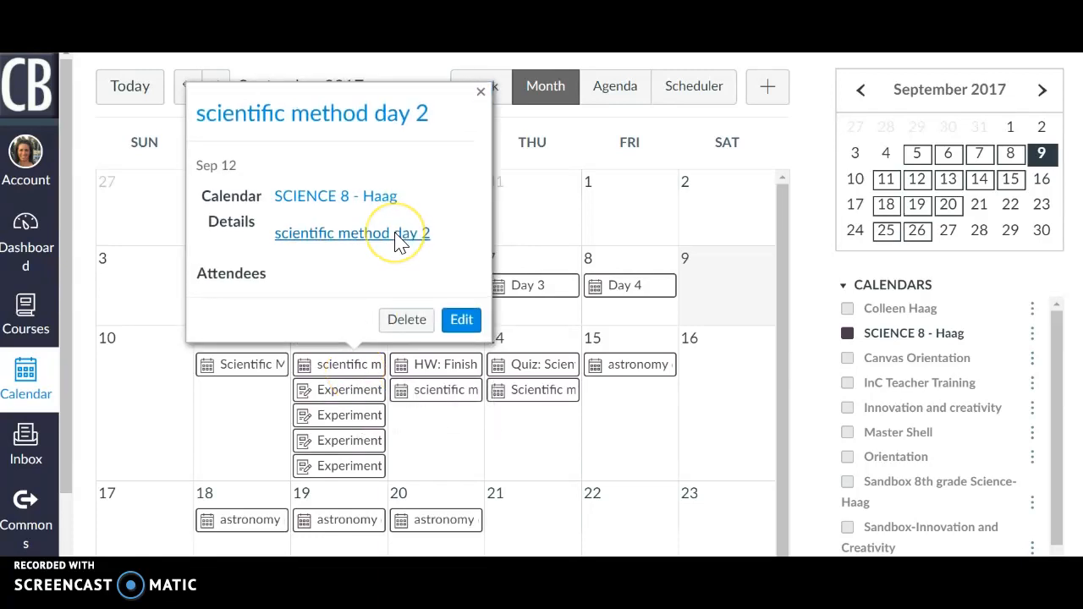
pyautogui.click(349, 233)
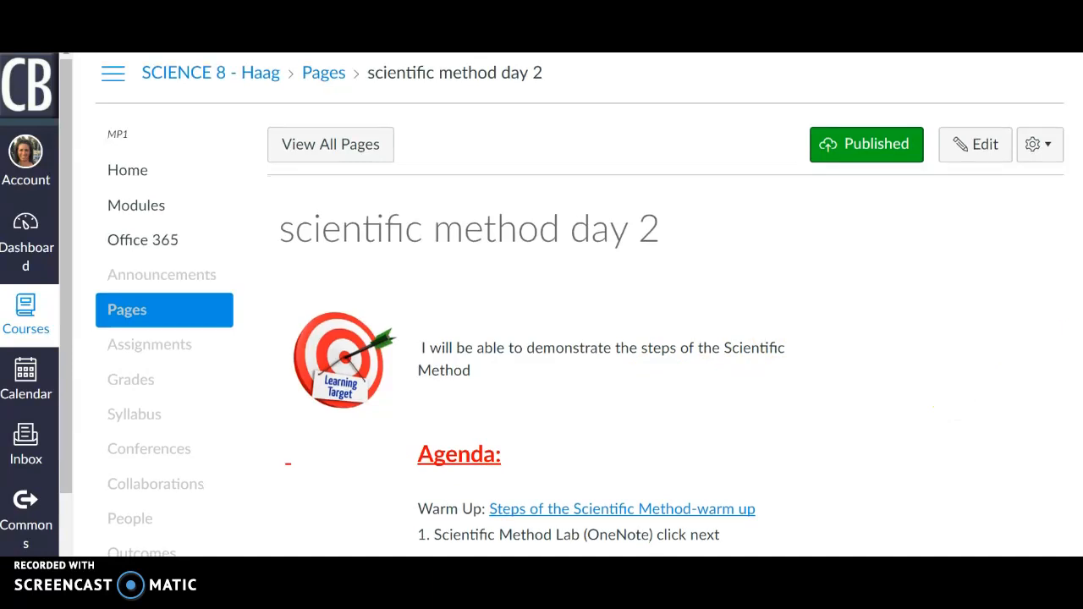
pyautogui.scroll(-3)
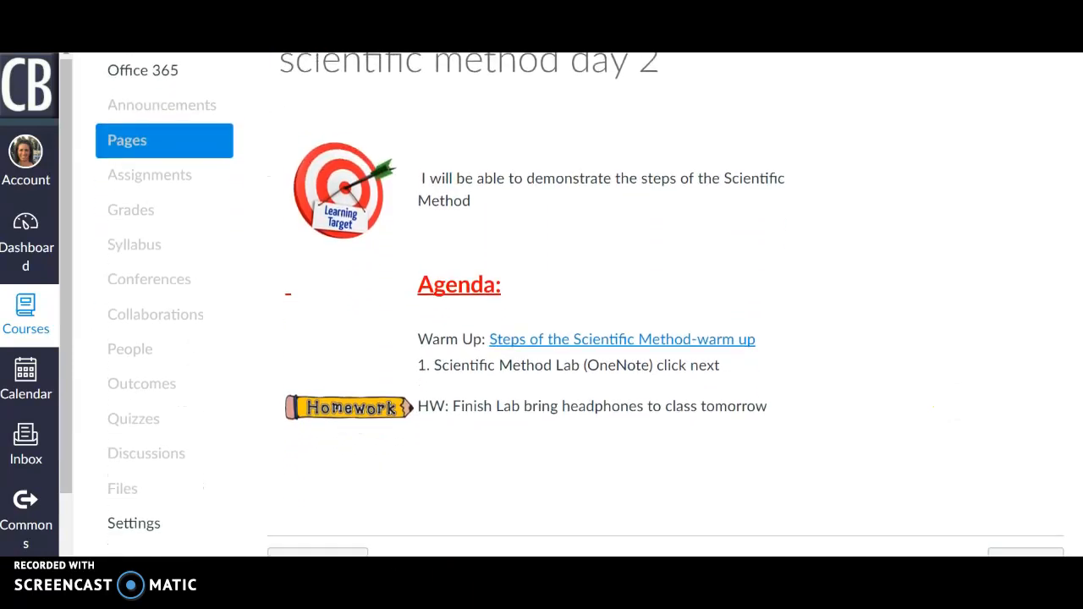
pyautogui.moveTo(709, 343)
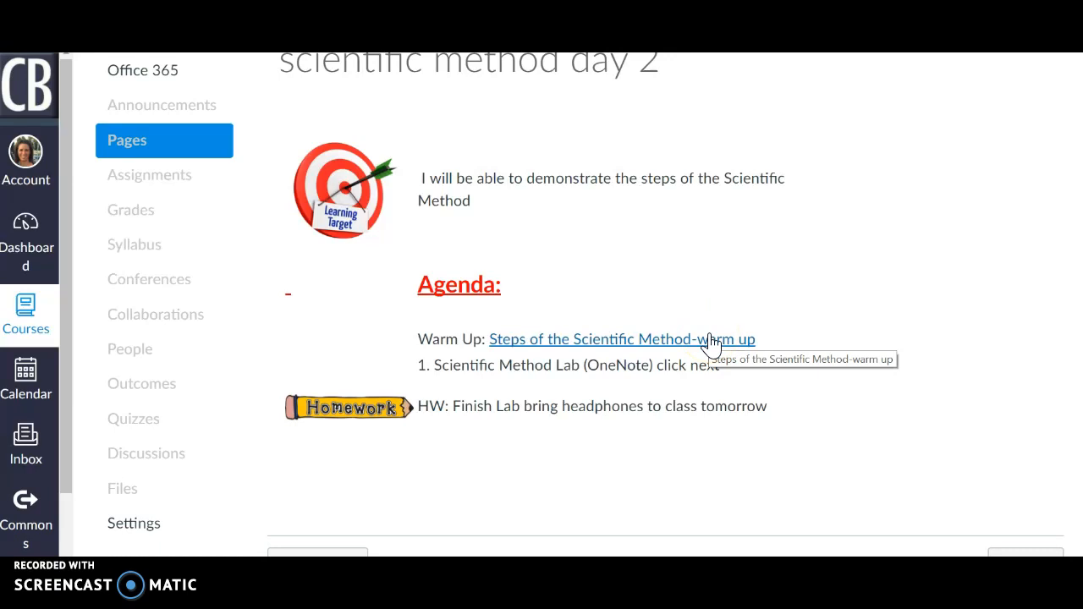
pyautogui.moveTo(591, 372)
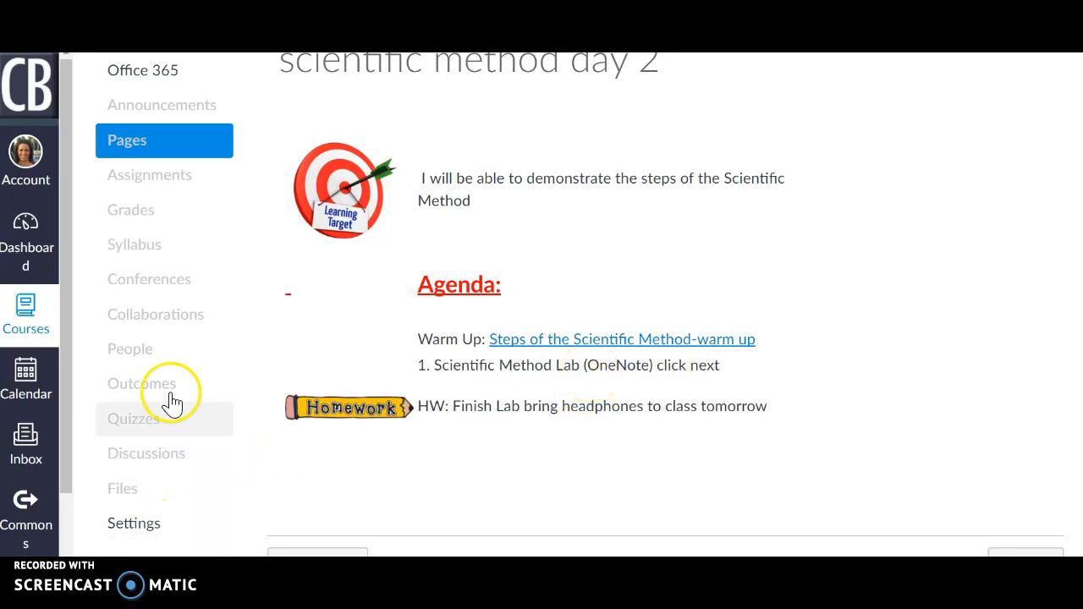
pyautogui.moveTo(151, 500)
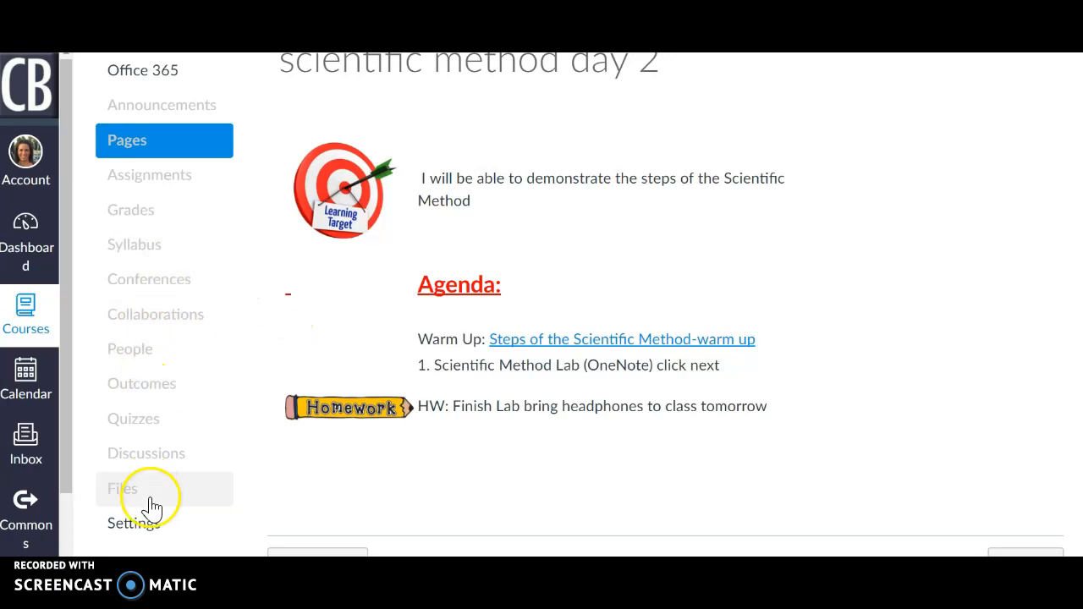
pyautogui.moveTo(915, 485)
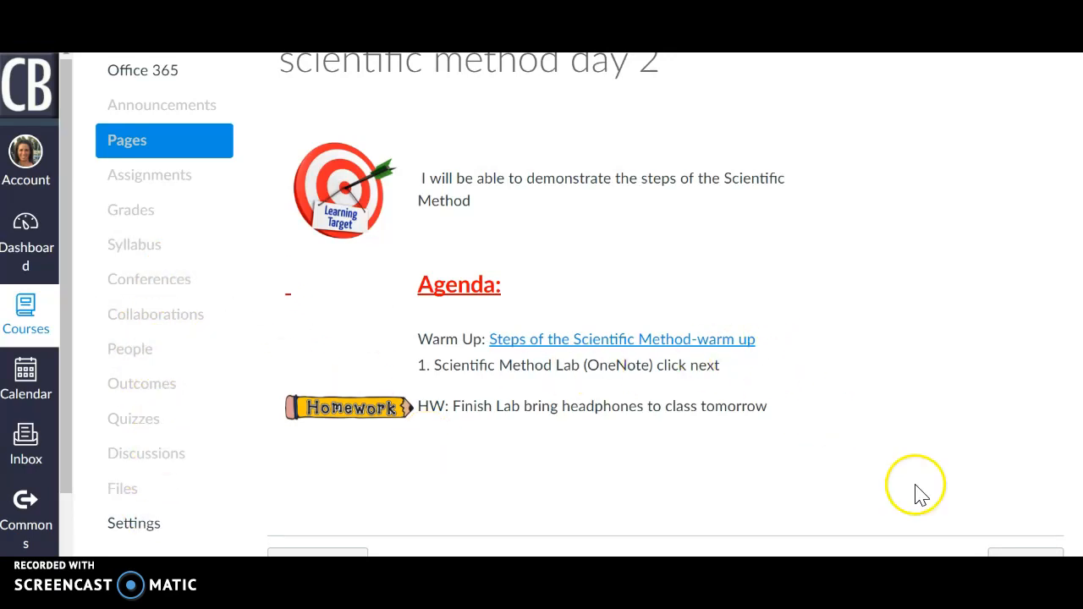
pyautogui.scroll(-3)
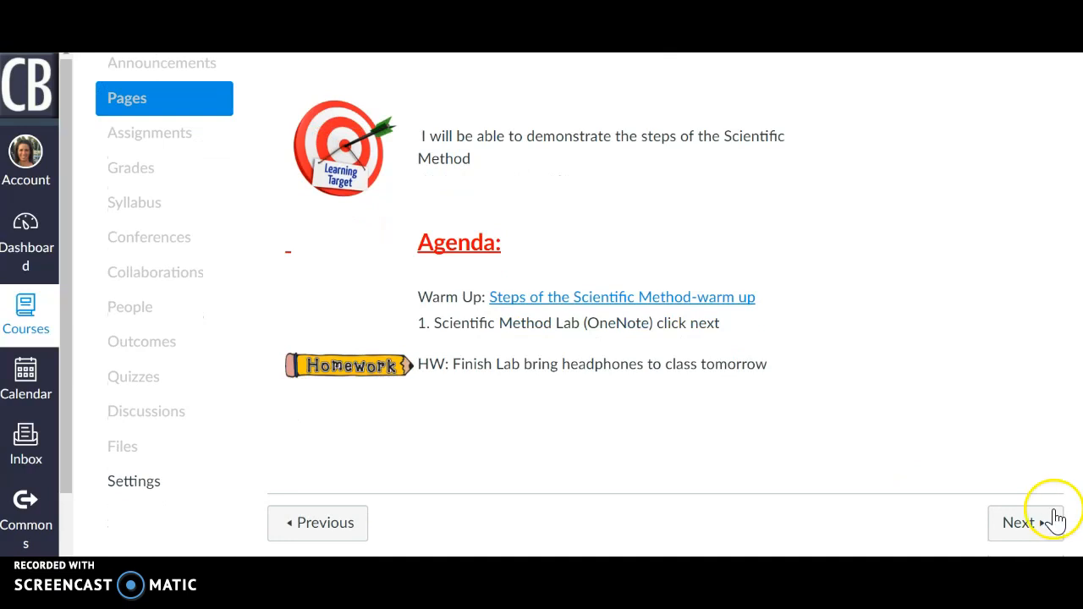
# Advance to the next course page, OneNote Links, listing periods 2, 5, 6 and 7.
pyautogui.click(1026, 523)
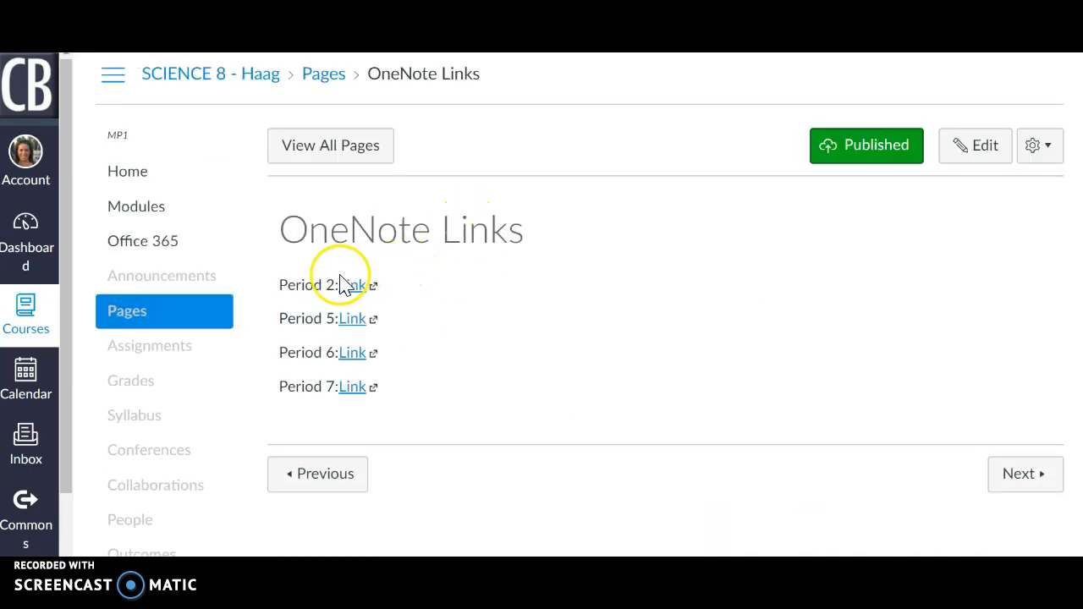
pyautogui.moveTo(356, 393)
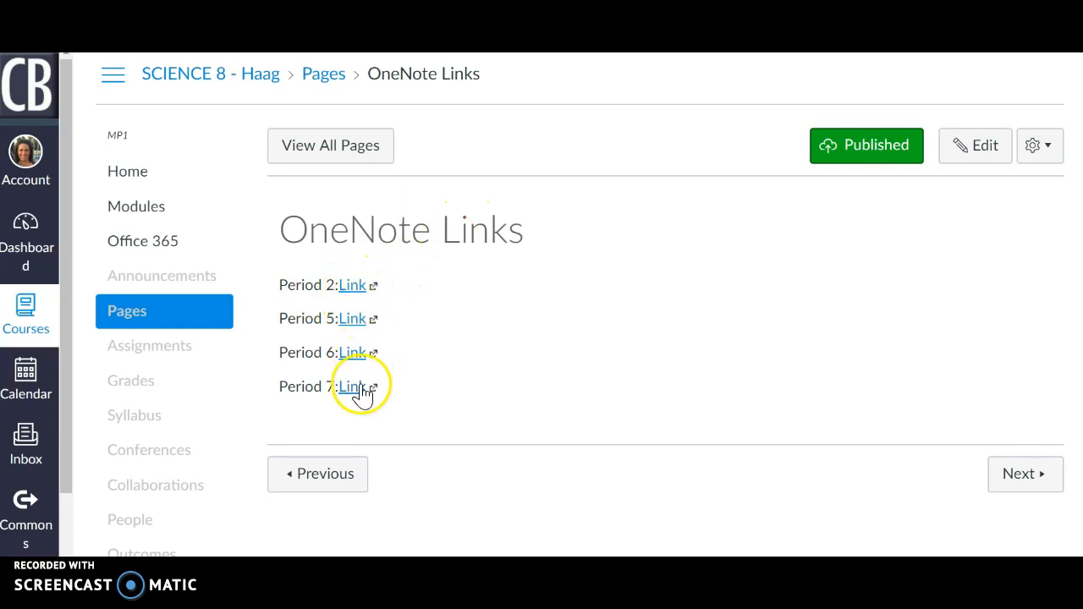
pyautogui.moveTo(730, 298)
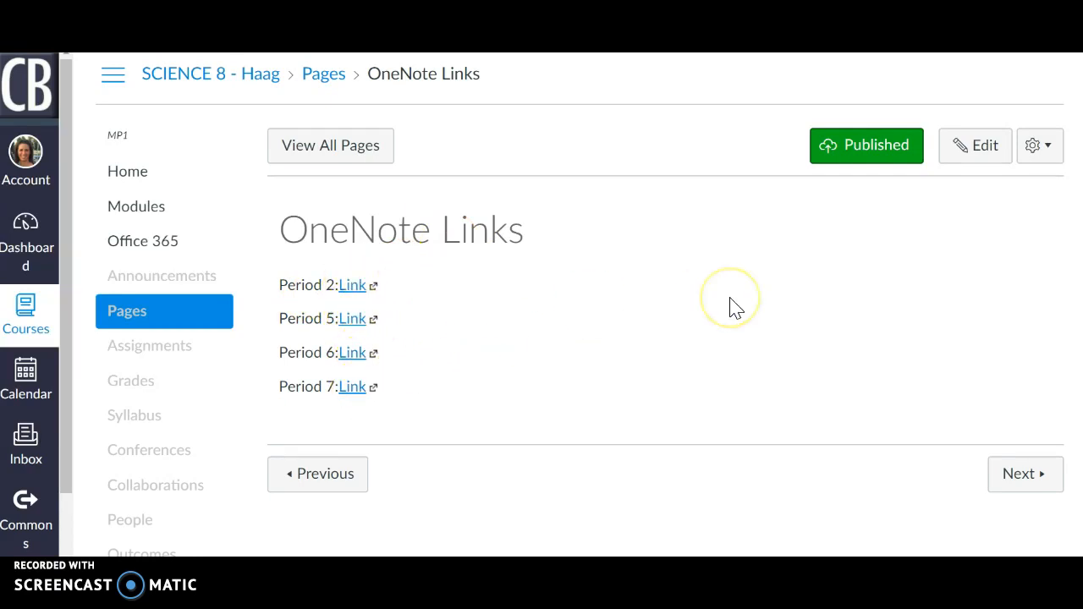
pyautogui.moveTo(150, 217)
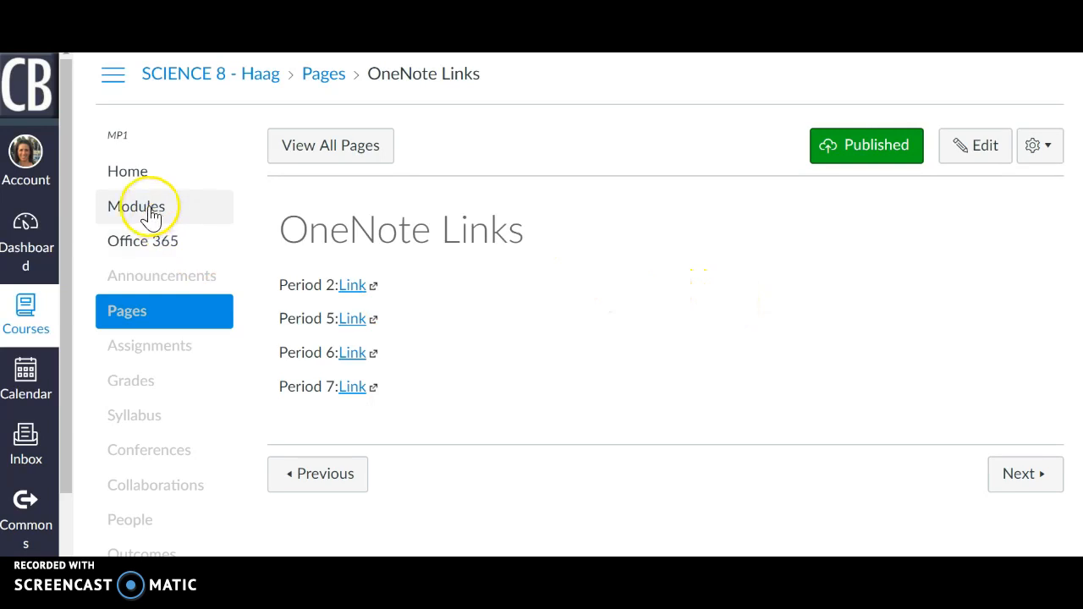
# Open SCIENCE 8 - Haag Modules and scroll down to the Scientific method module.
pyautogui.click(135, 206)
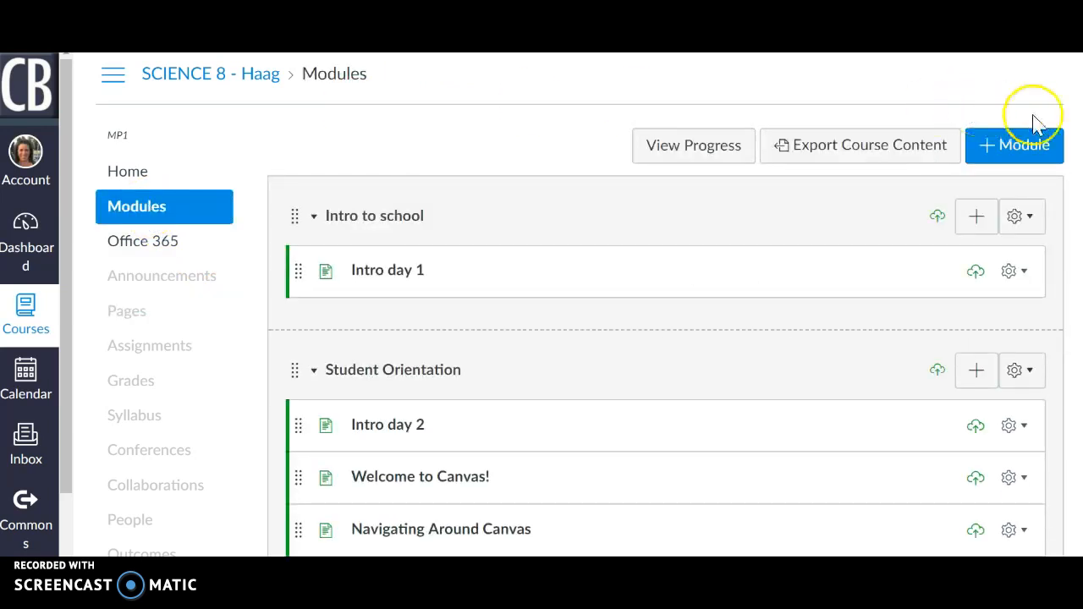
pyautogui.scroll(-3)
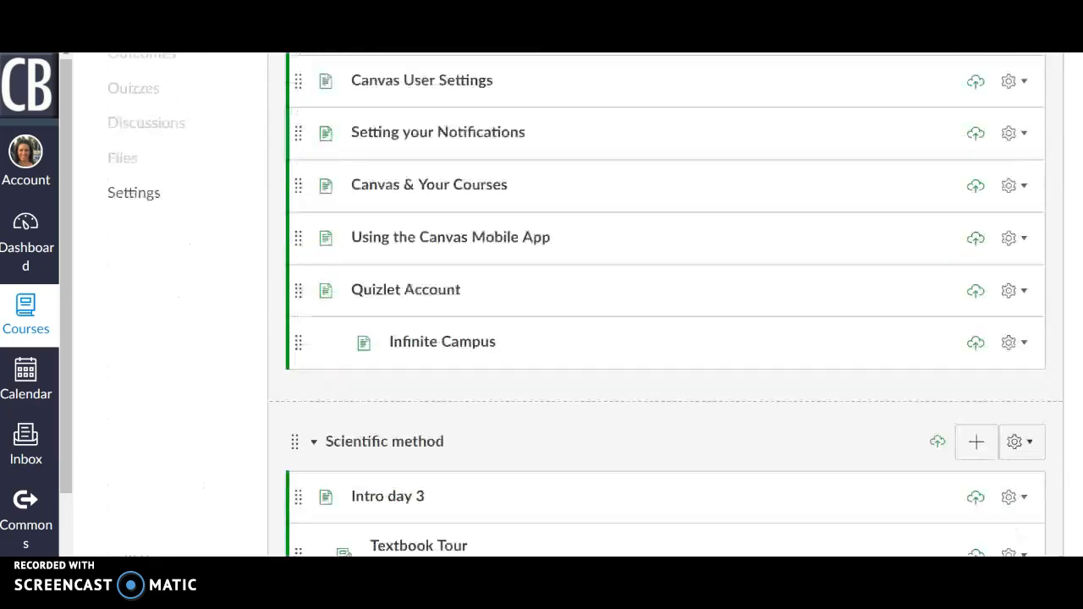
pyautogui.scroll(-3)
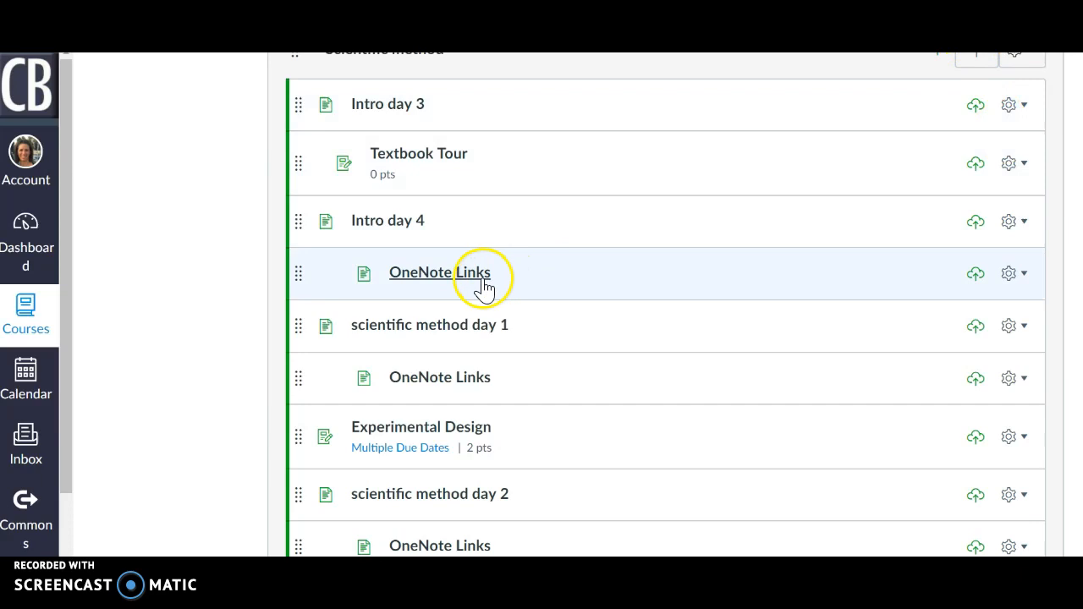
pyautogui.moveTo(467, 408)
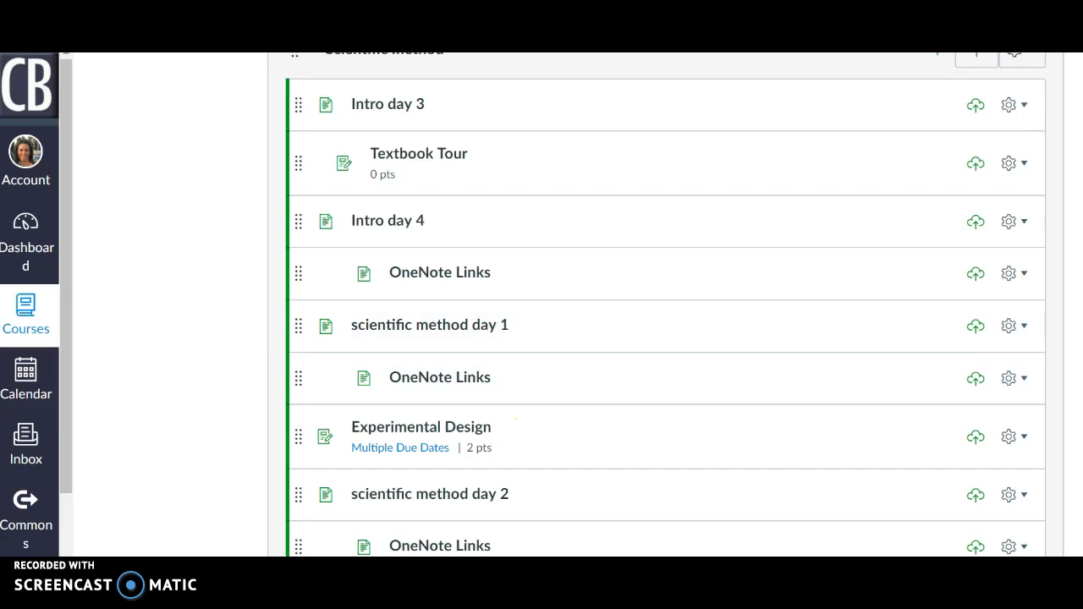
pyautogui.scroll(-3)
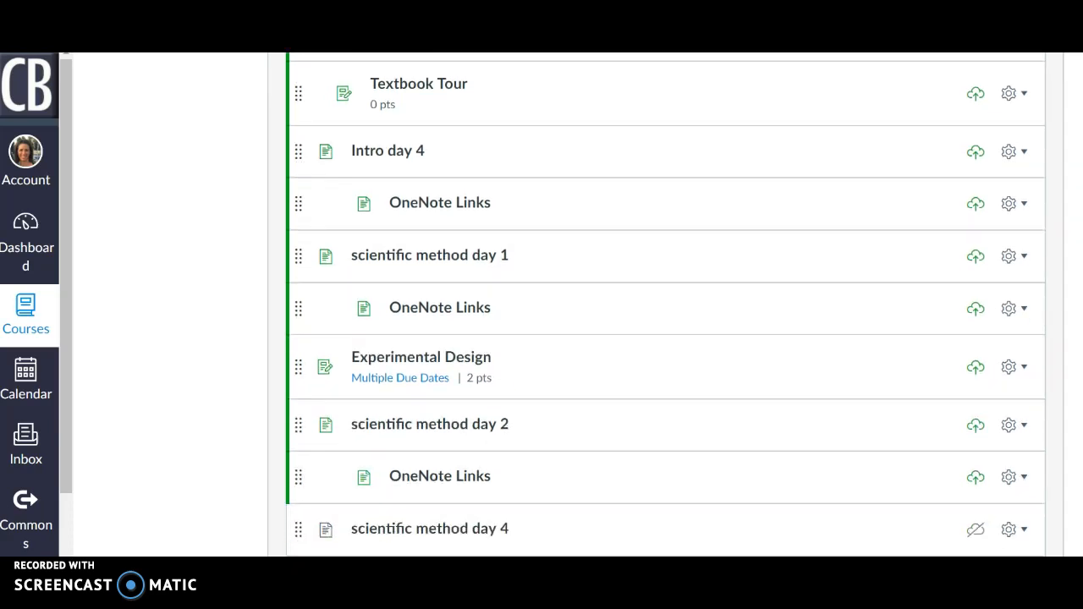
pyautogui.scroll(-3)
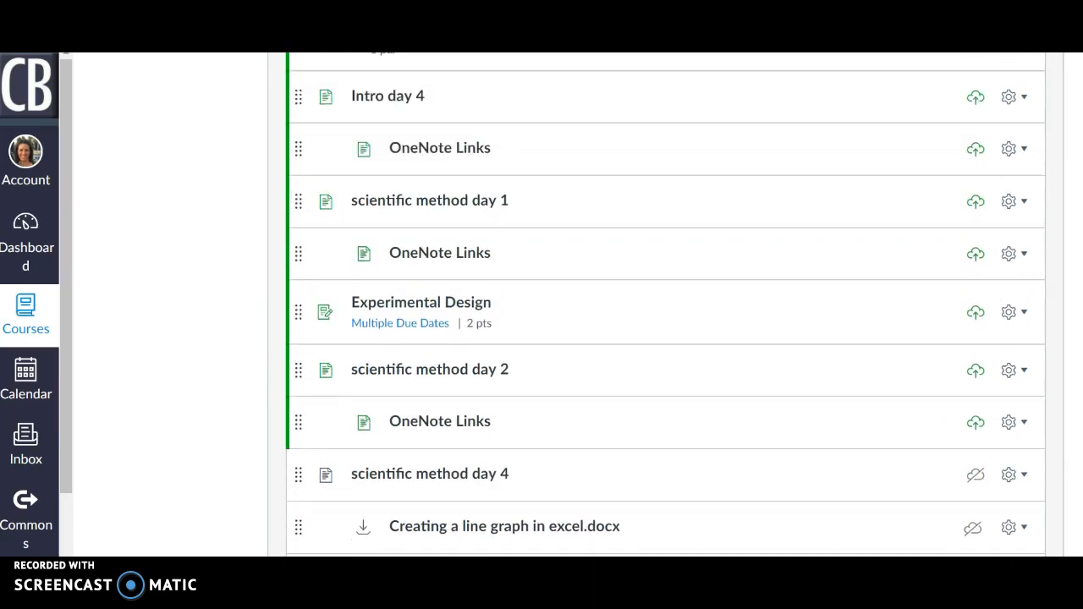